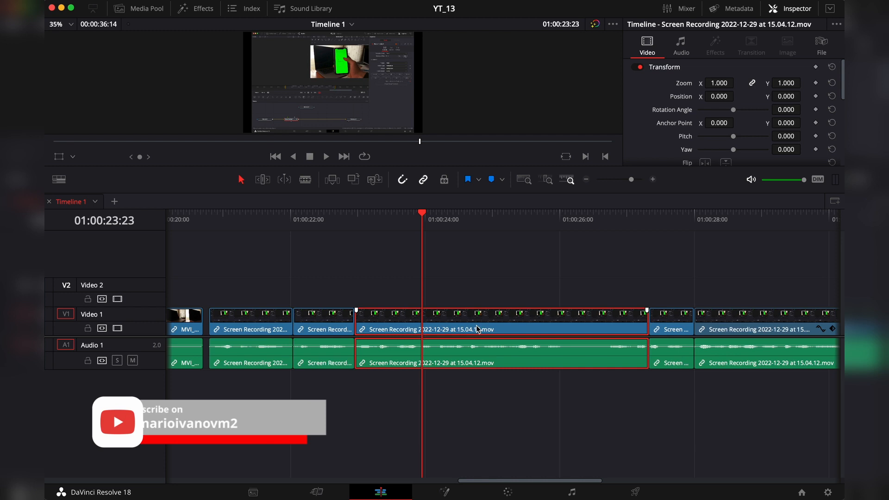
Delete the selected clip from its context menu, then reselect the long Screen Recording clip.
right_click(477, 328)
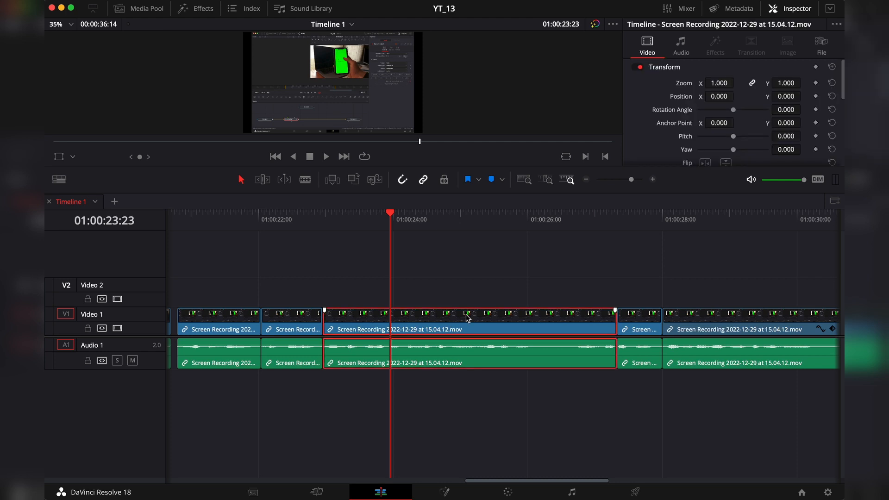
key(Delete)
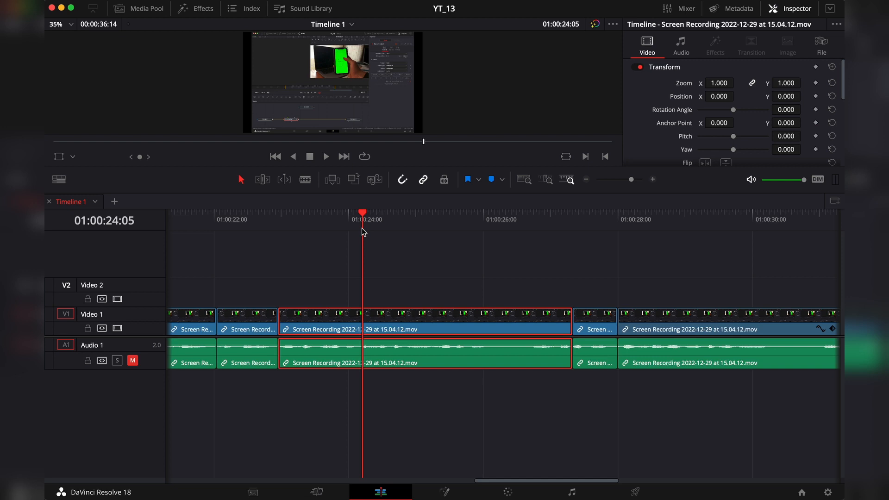
mouse_move(364, 221)
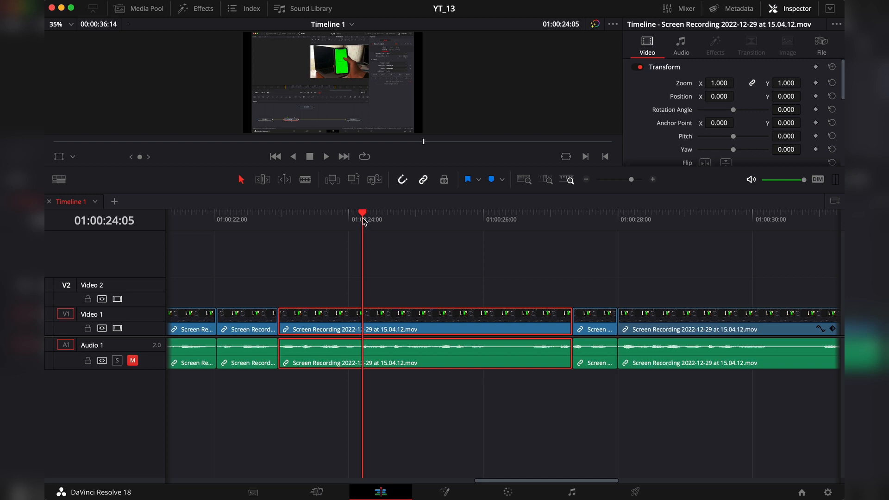
mouse_move(353, 298)
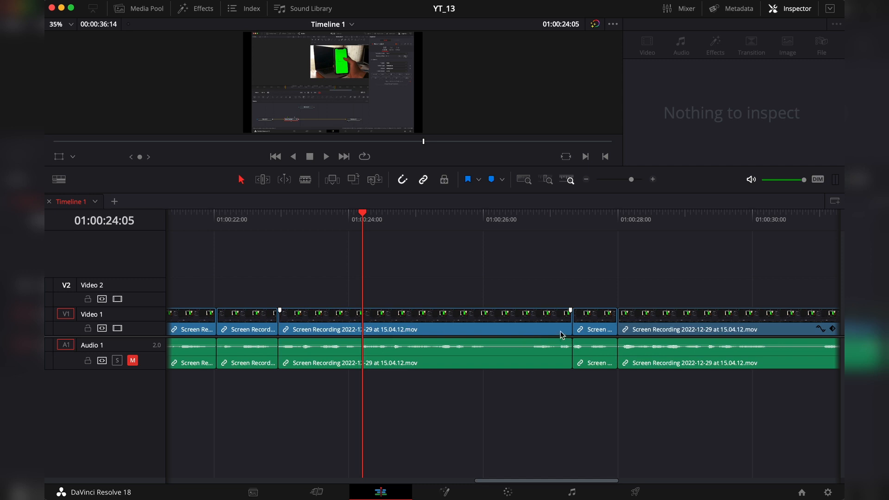
click(424, 329)
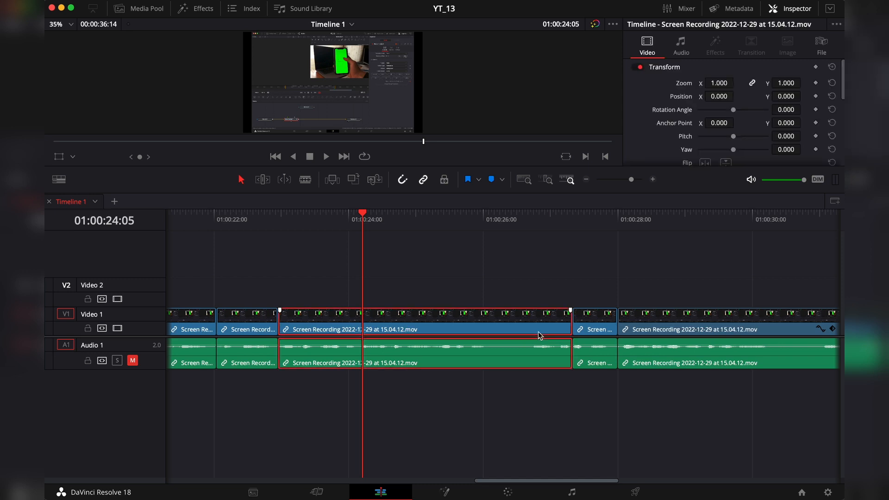
mouse_move(400, 283)
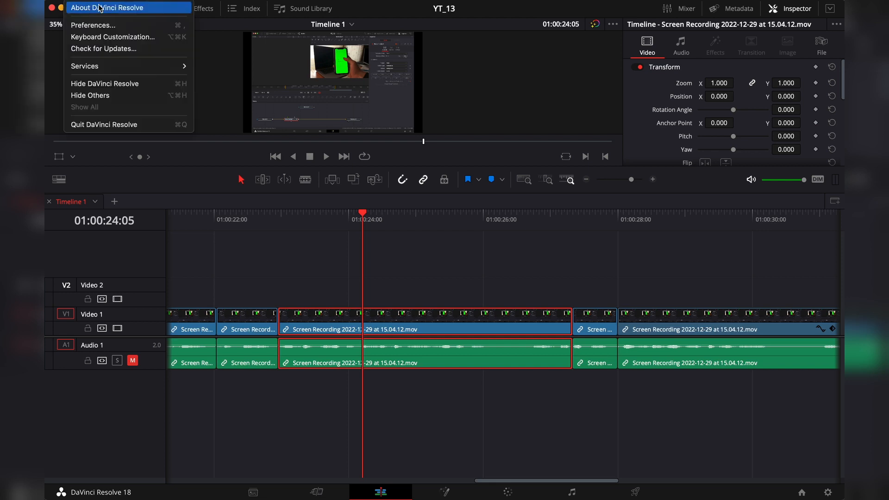
Search keyboard shortcuts for 'ripple' and inspect Ripple End to Playhead (W).
click(113, 37)
text(r)
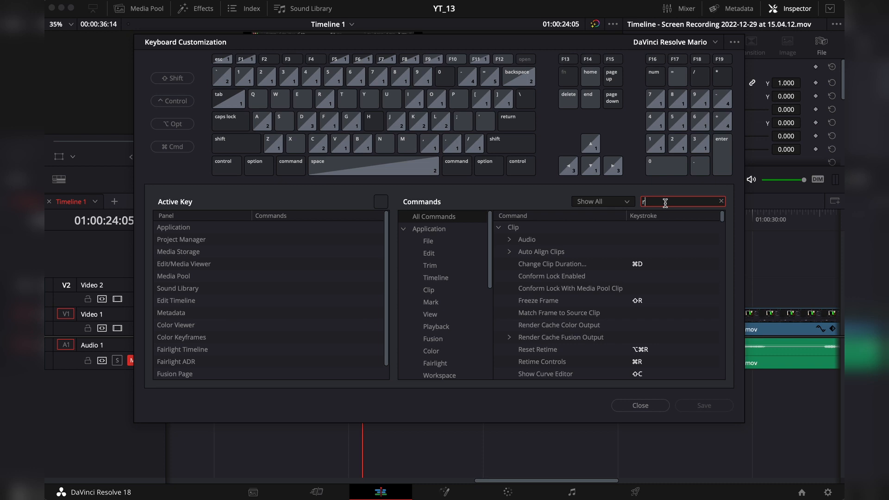
text(ipple)
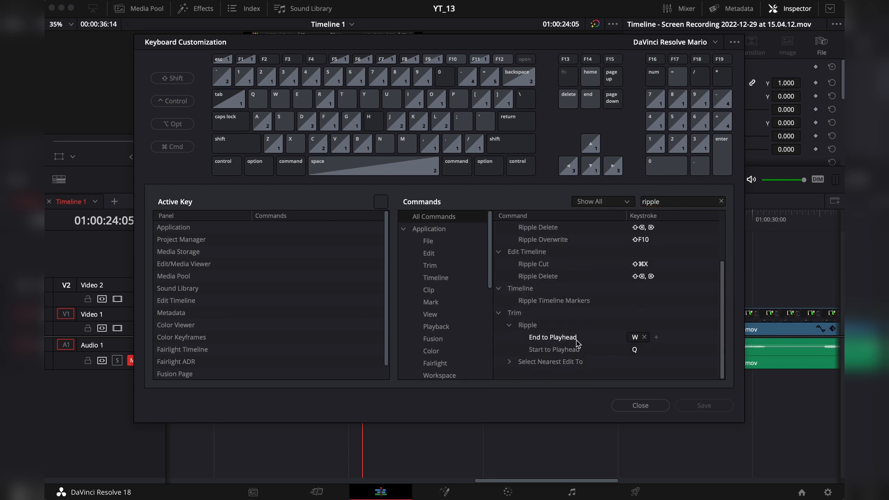
click(639, 404)
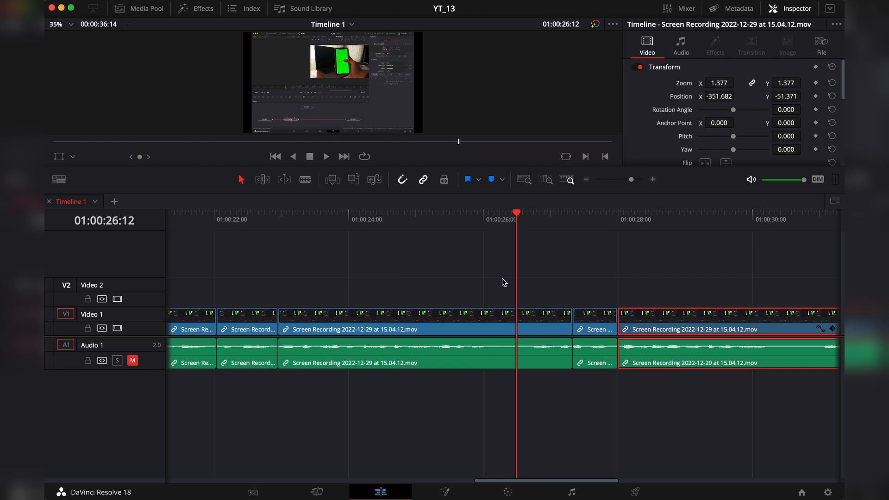
click(423, 179)
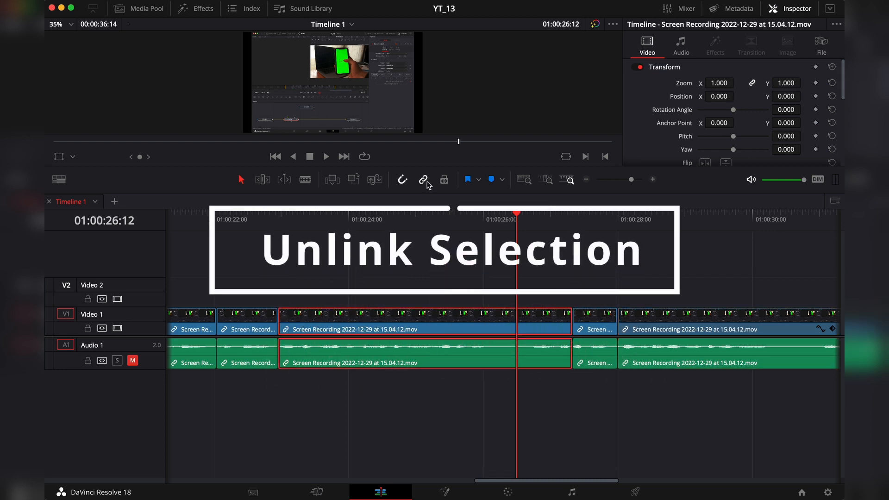
click(422, 179)
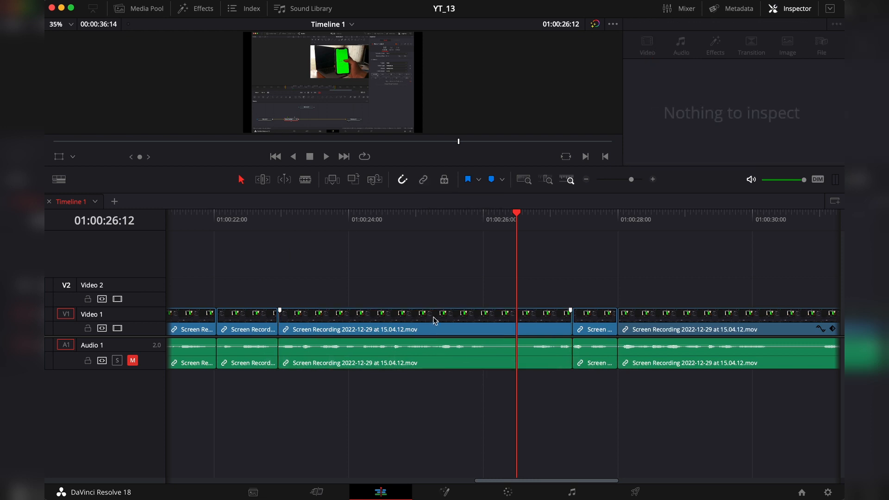
click(397, 329)
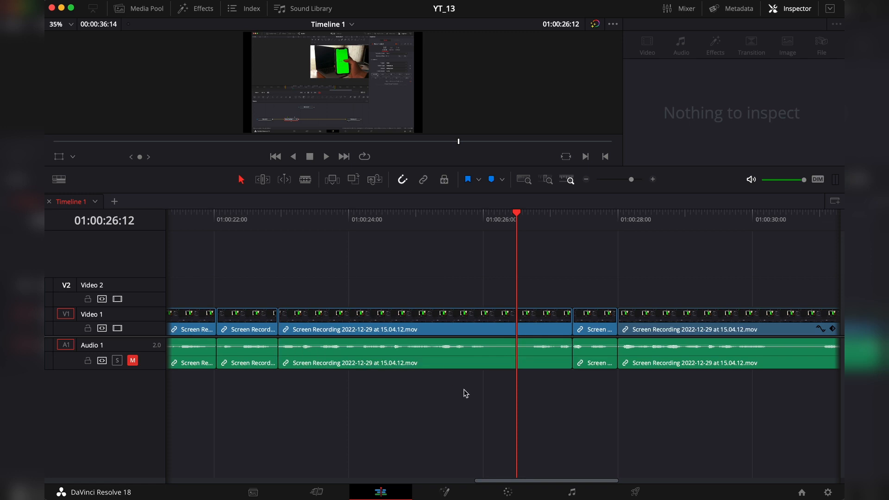
click(654, 363)
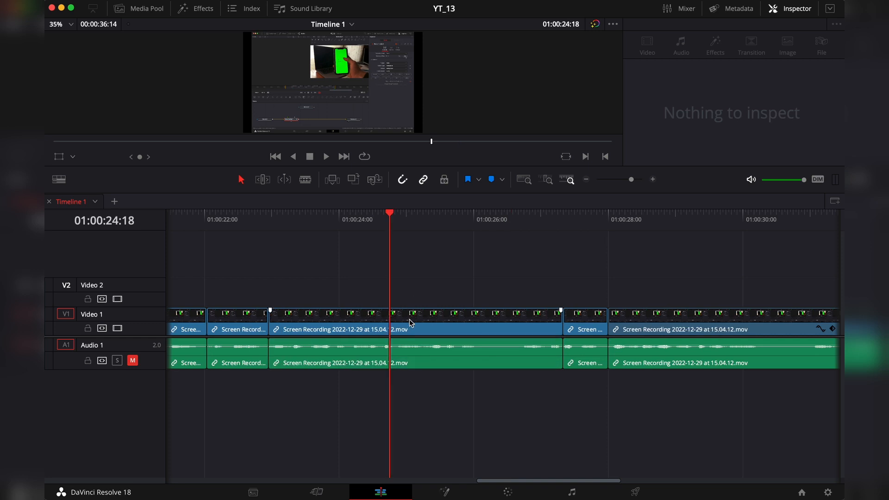
Turn off Link Clips for the long Screen Recording clip's video and audio.
click(413, 329)
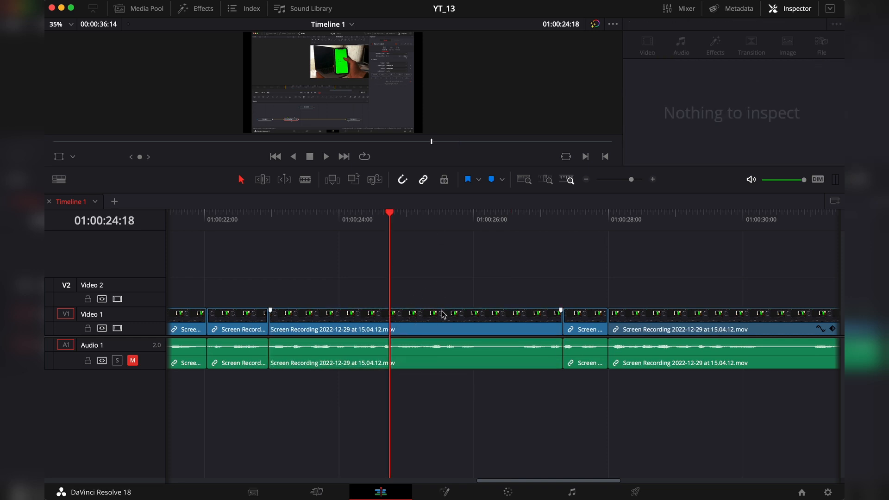
click(417, 351)
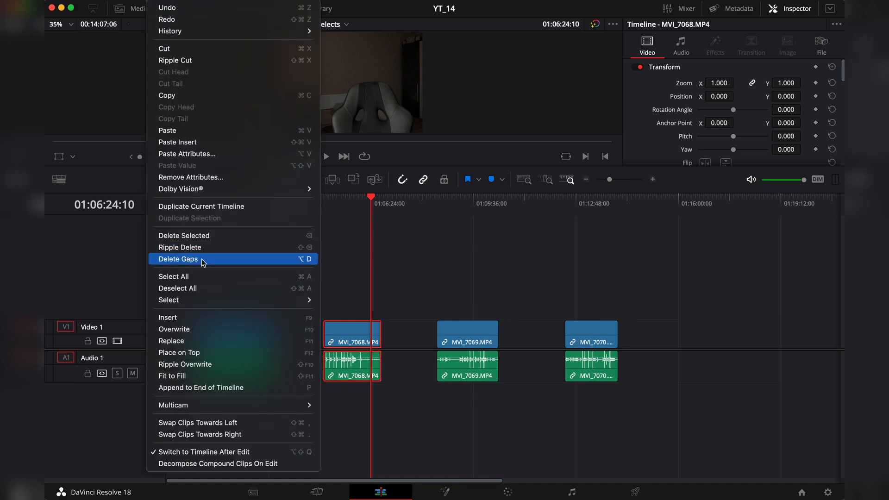
click(177, 259)
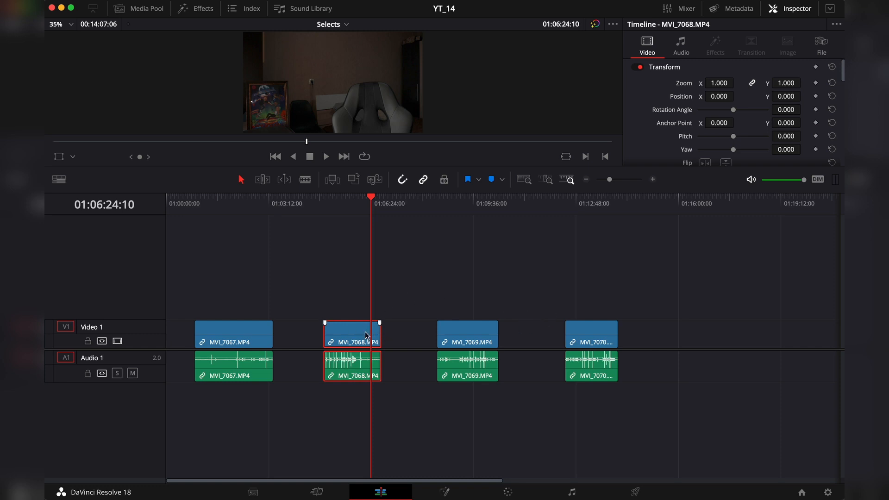
mouse_move(352, 340)
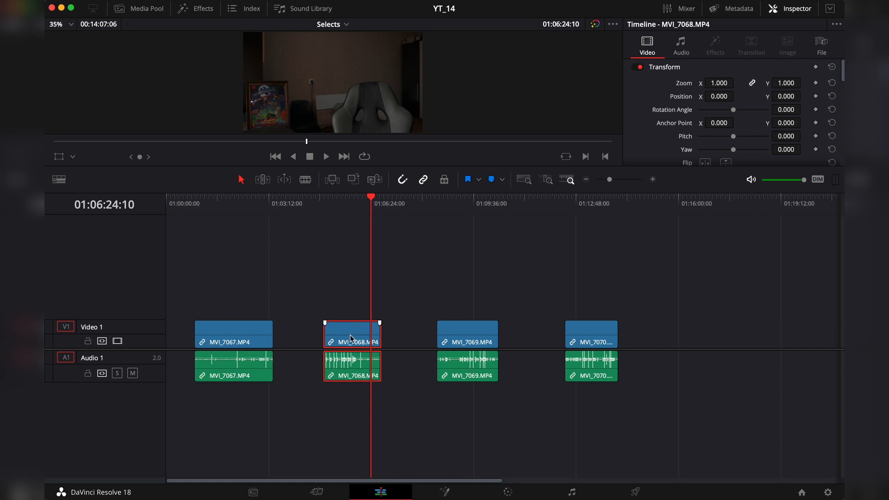
click(414, 285)
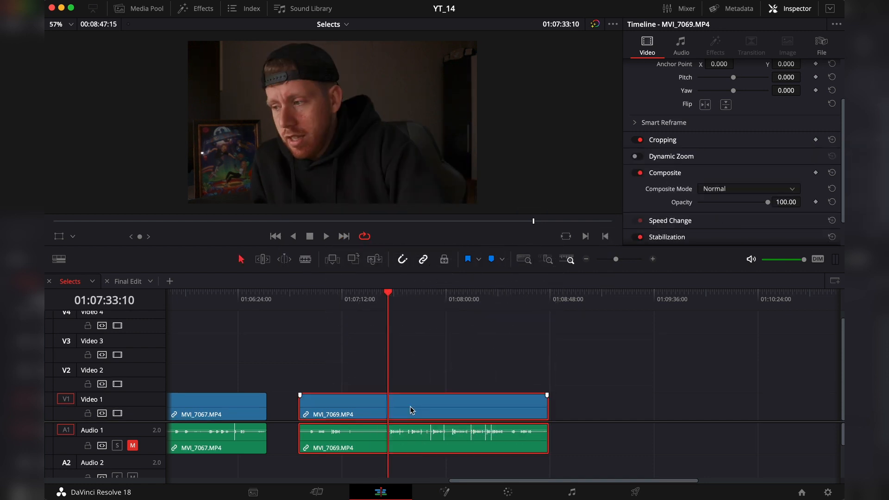
scroll(left, 3)
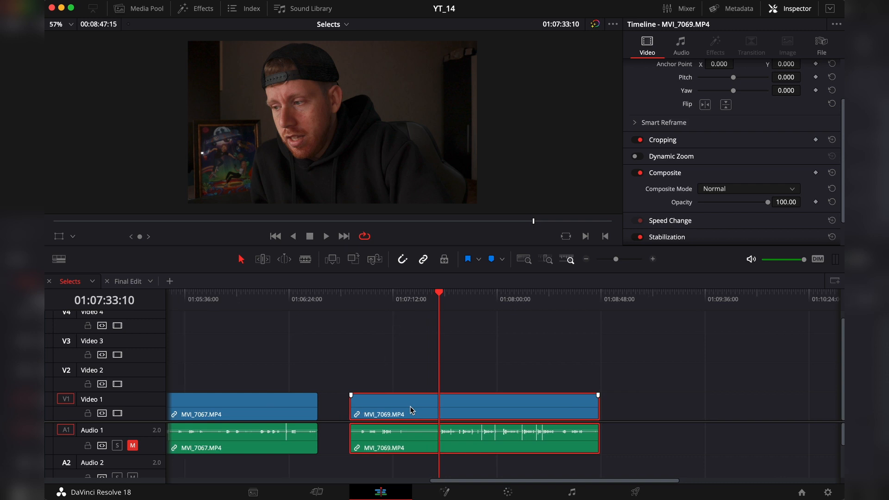